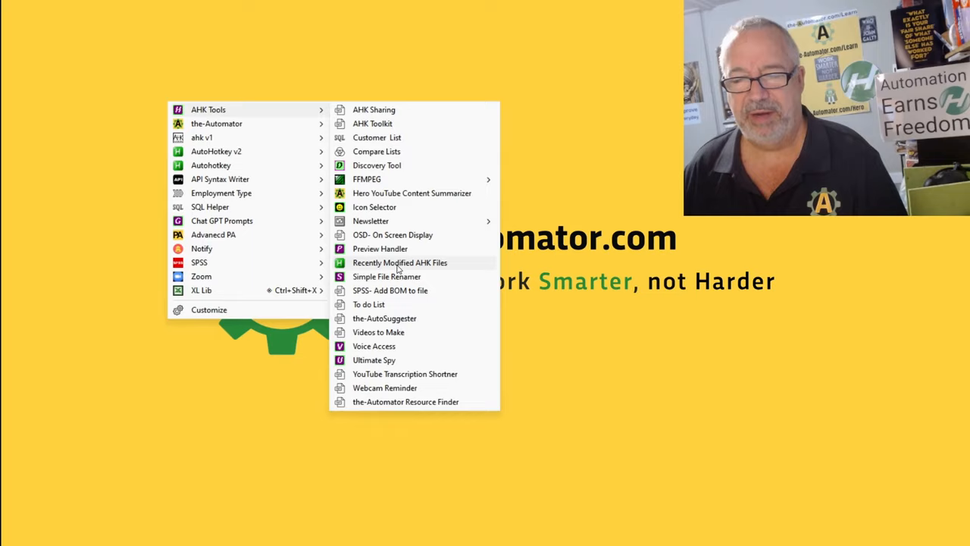
- Launch Recently Modified AHK Files from the AHK Tools menu to list 84 scripts
{"action": "left_click", "coordinate": [399, 262]}
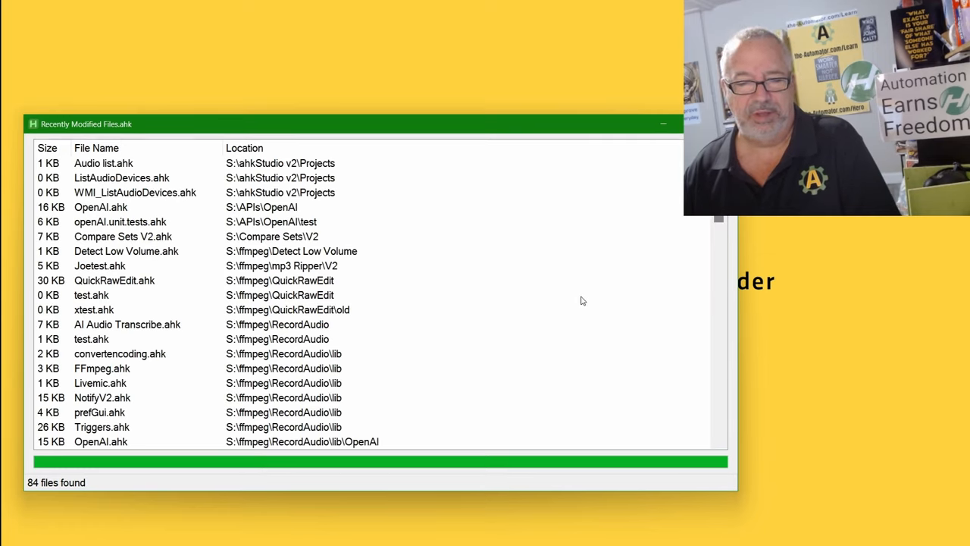
{"action": "mouse_move", "coordinate": [48, 529]}
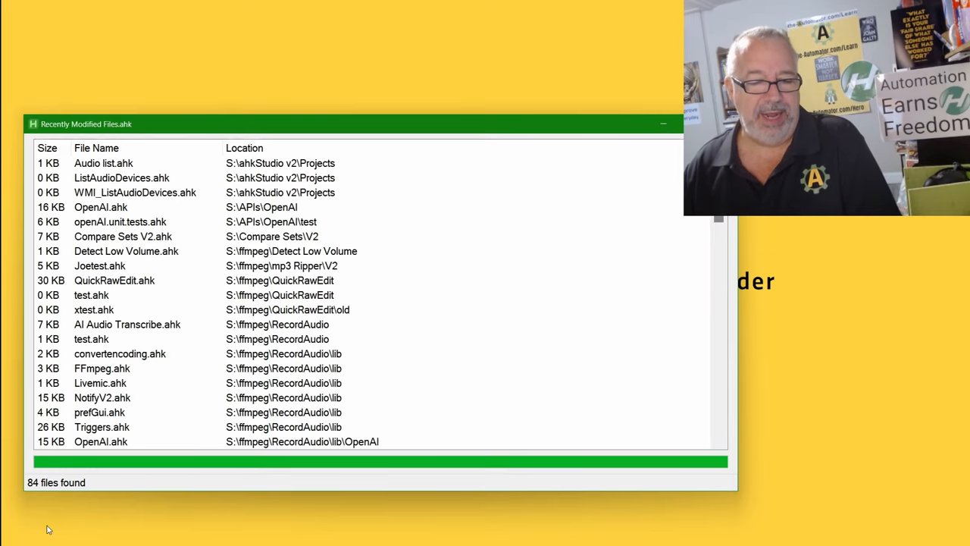
{"action": "mouse_move", "coordinate": [57, 489]}
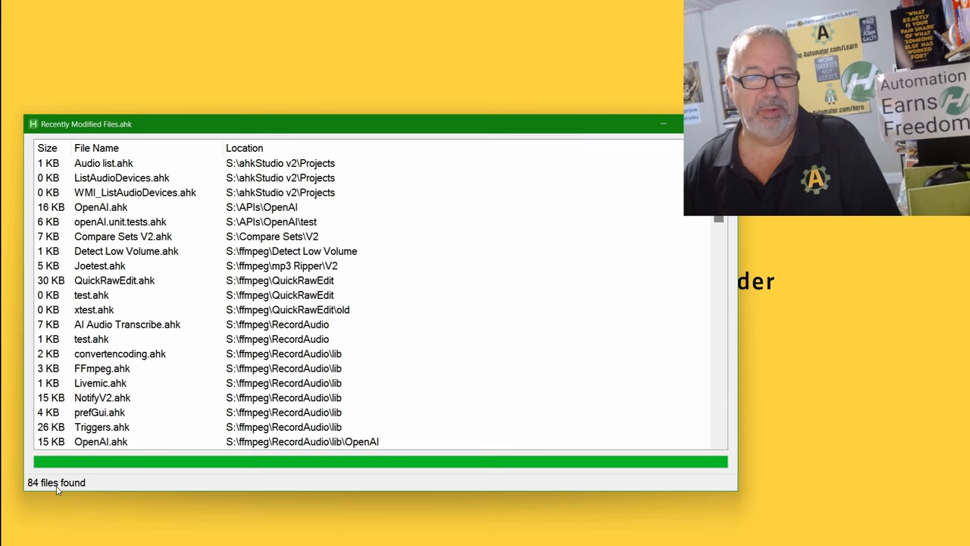
{"action": "mouse_move", "coordinate": [436, 368]}
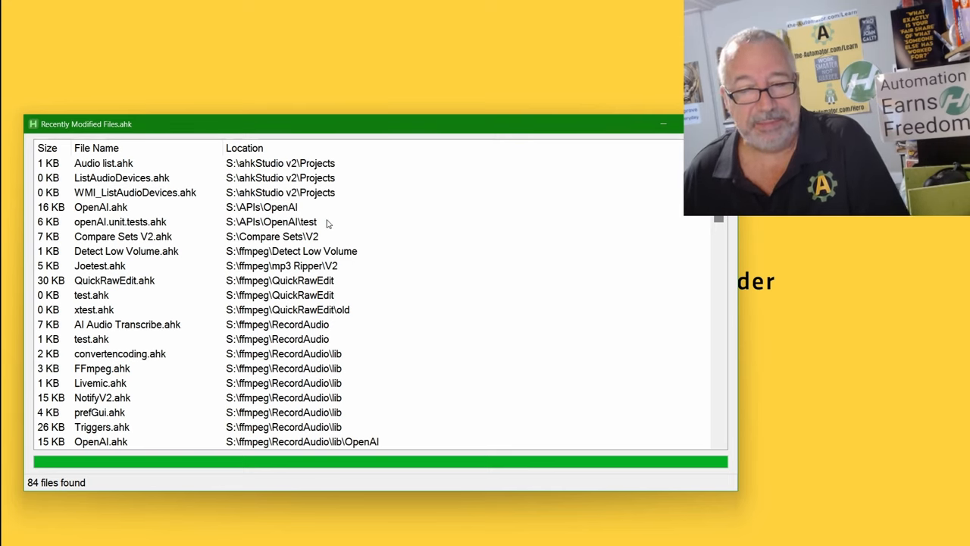
{"action": "left_click", "coordinate": [103, 163]}
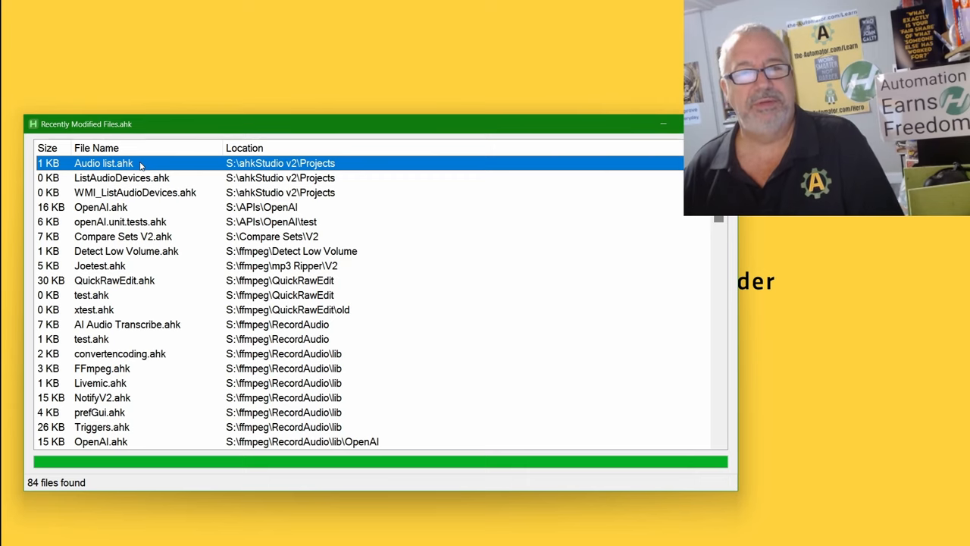
{"action": "mouse_move", "coordinate": [155, 198]}
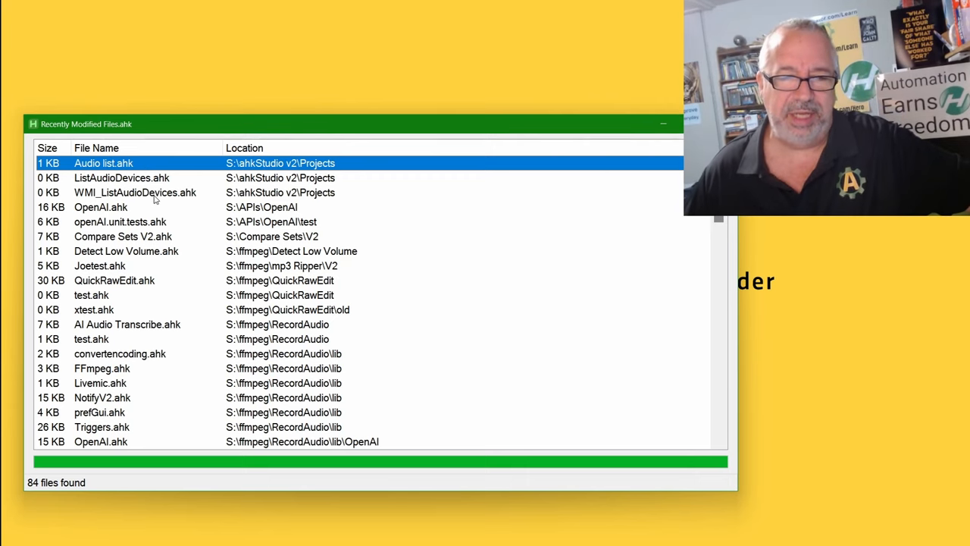
{"action": "left_click", "coordinate": [135, 192]}
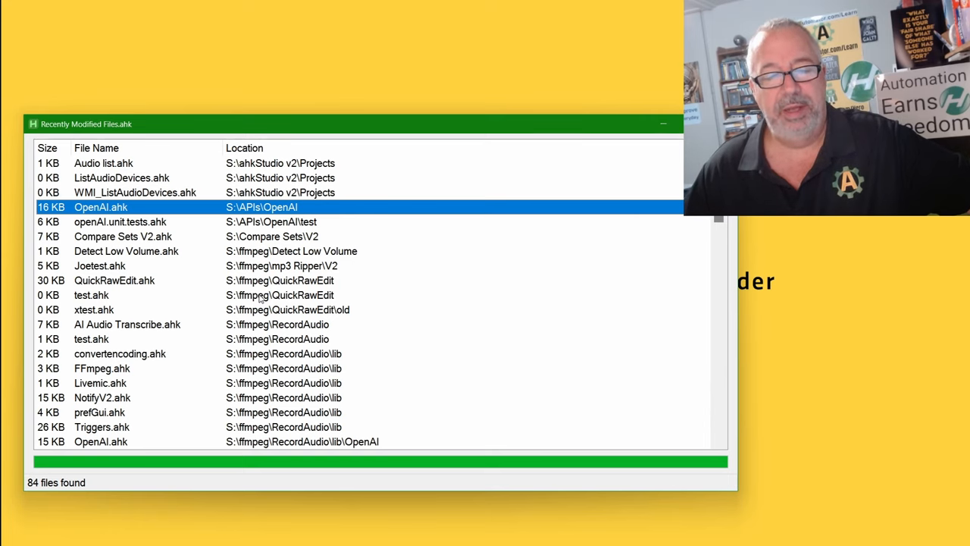
{"action": "mouse_move", "coordinate": [220, 373]}
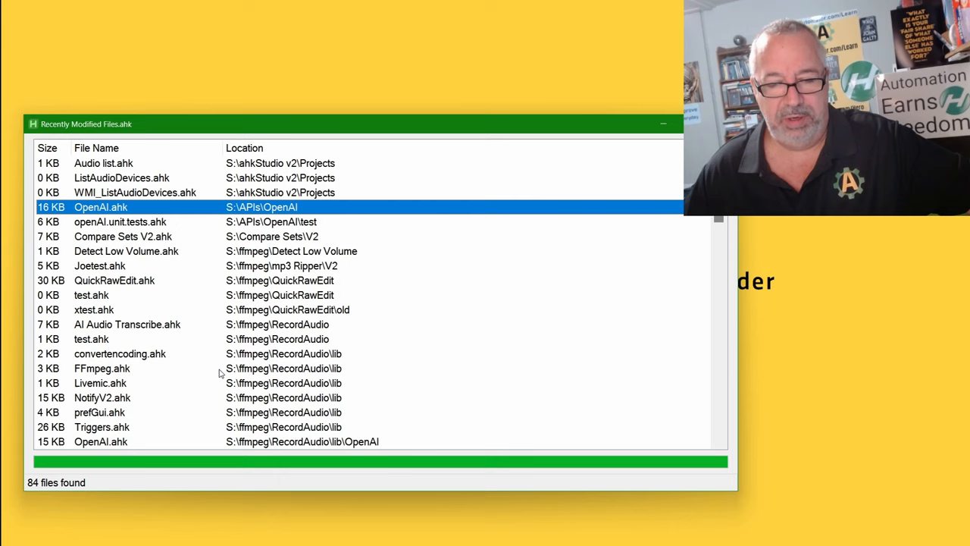
- Open S:\ffmpeg\RecordAudio and select AI Audio Transcribe.ahk to preview its header
{"action": "left_click", "coordinate": [103, 368]}
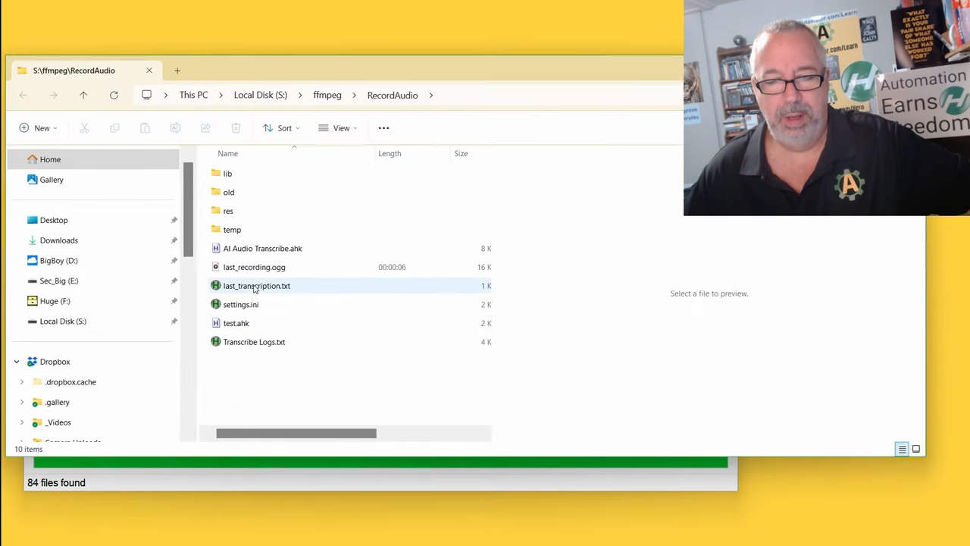
{"action": "left_click", "coordinate": [263, 247]}
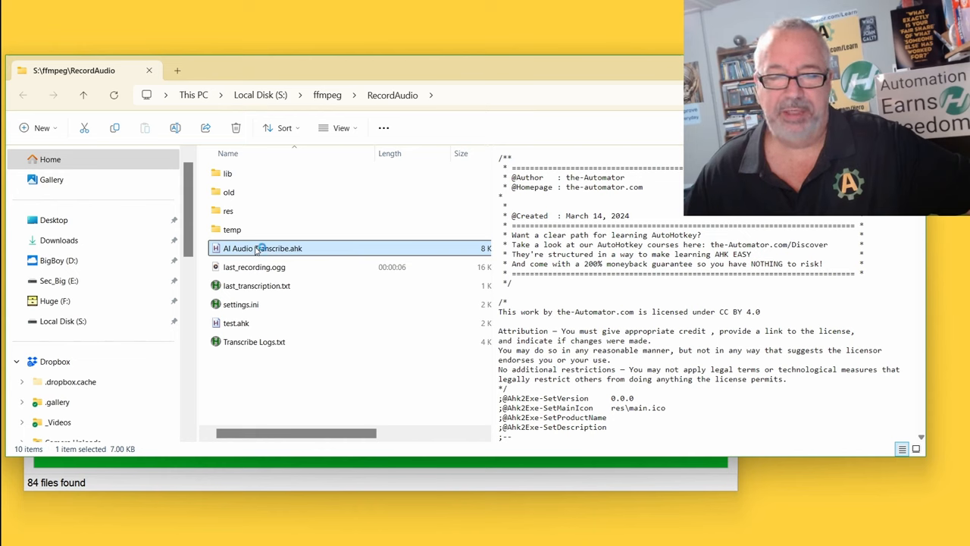
{"action": "mouse_move", "coordinate": [263, 248]}
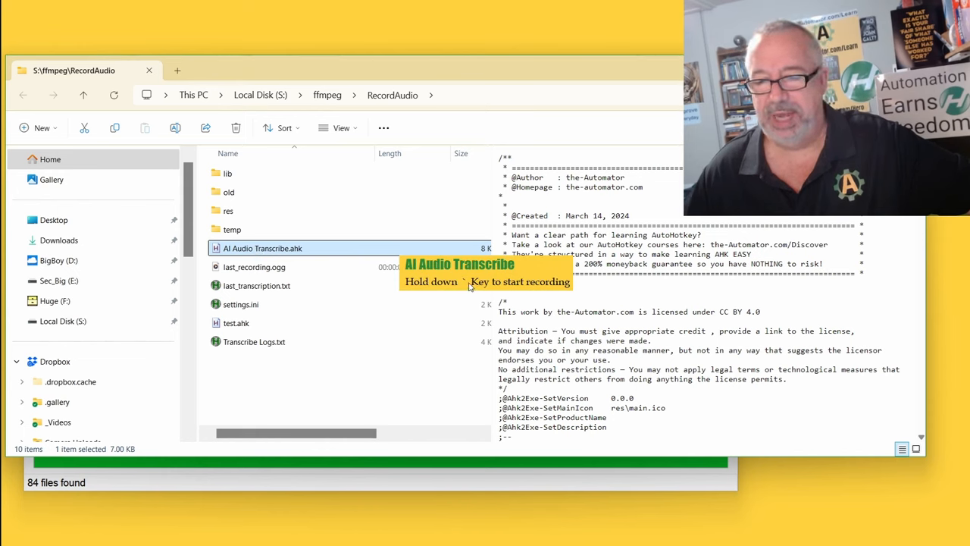
{"action": "mouse_move", "coordinate": [505, 290]}
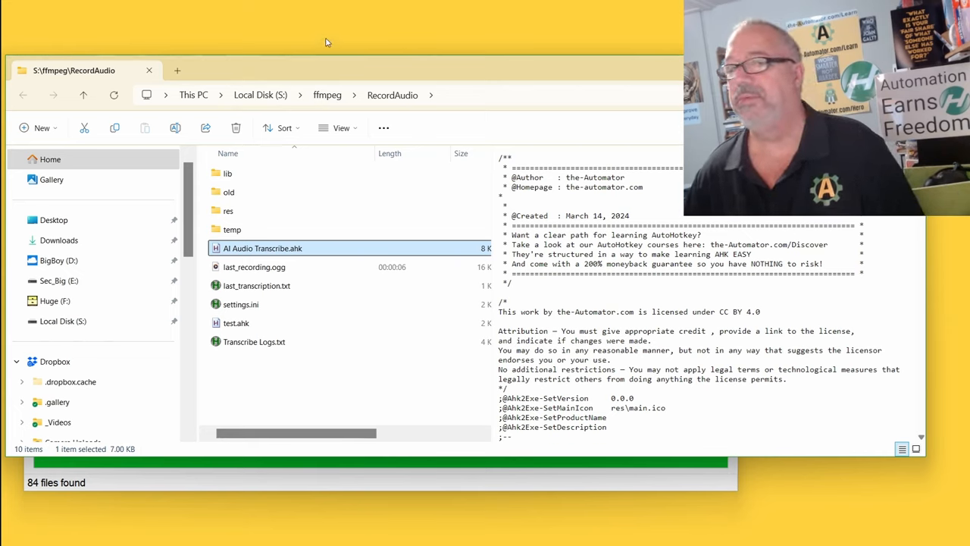
- Hold the backtick key to record from the Yeti Stereo Microphone
{"action": "key", "text": "`"}
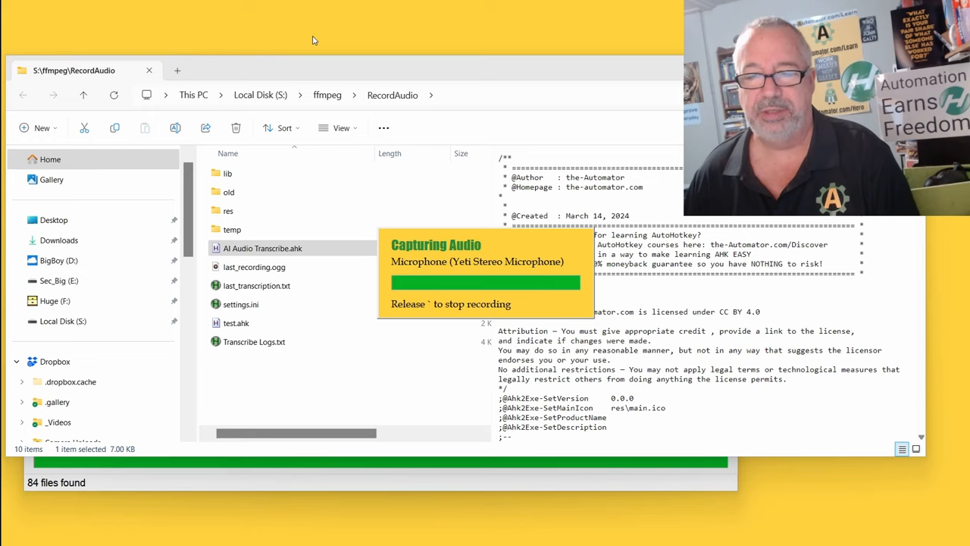
{"action": "mouse_move", "coordinate": [482, 294]}
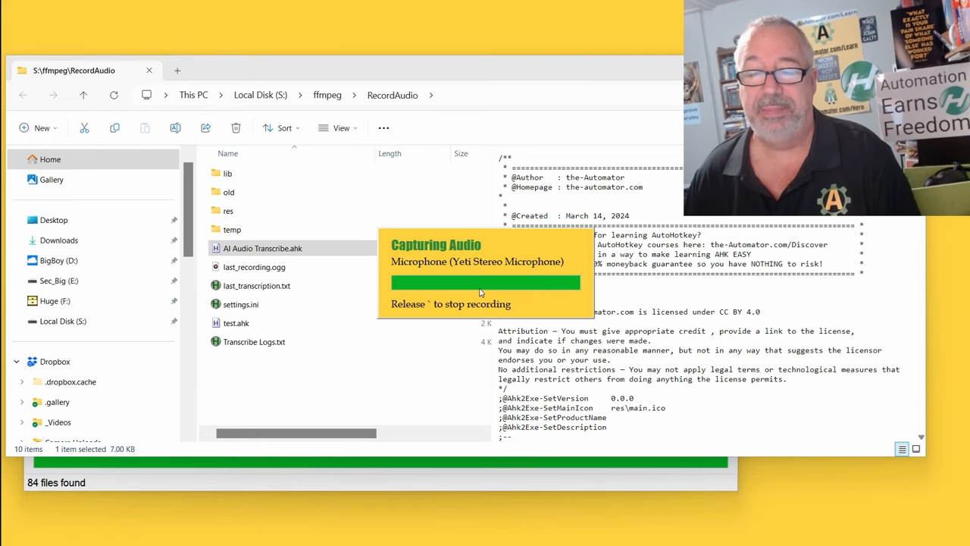
{"action": "mouse_move", "coordinate": [515, 294]}
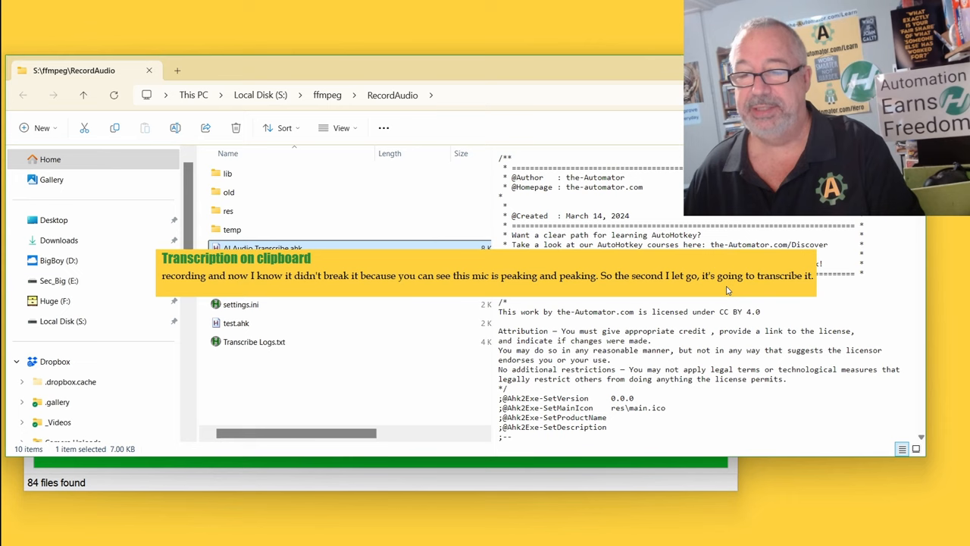
{"action": "mouse_move", "coordinate": [758, 288]}
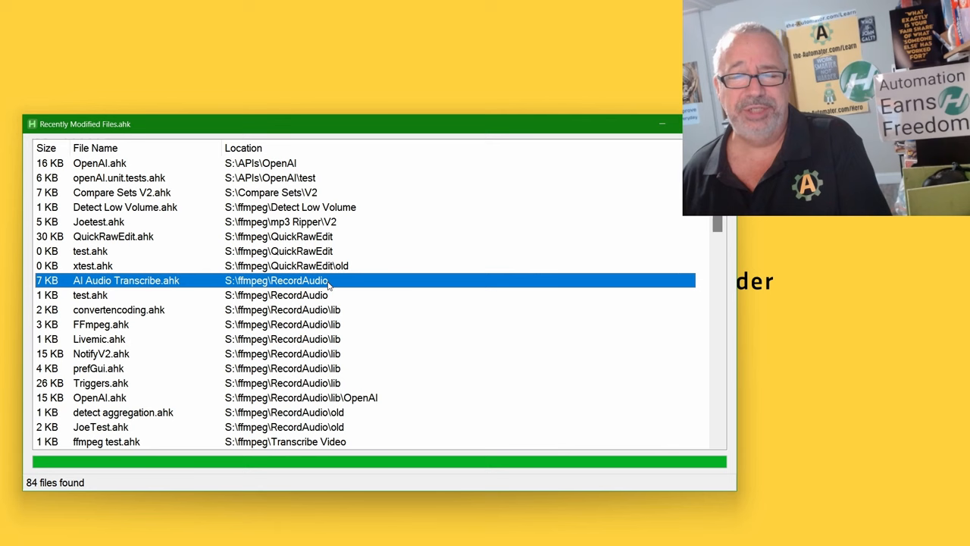
- Select the AI Audio Transcribe.ahk and RecordAudio lib FFmpeg.ahk entries
{"action": "left_click", "coordinate": [91, 295]}
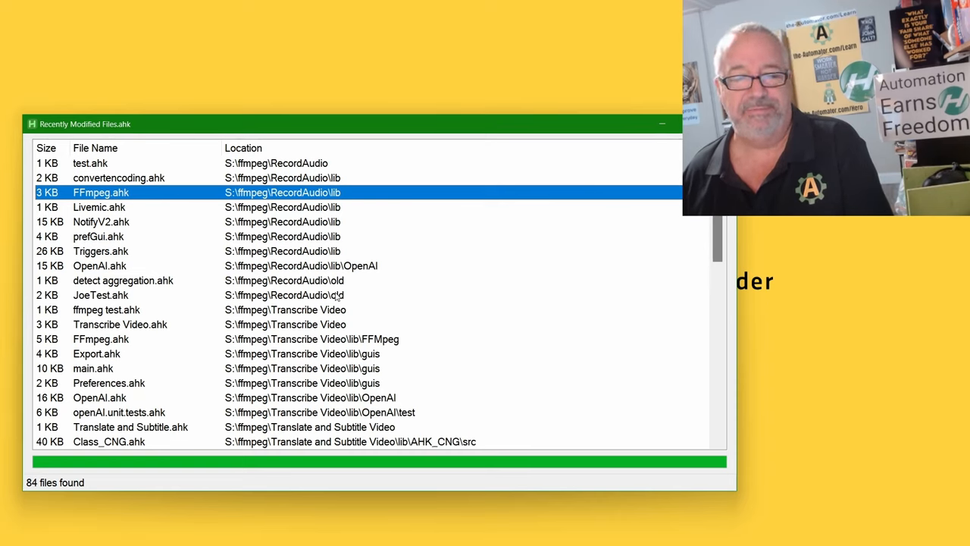
{"action": "left_click", "coordinate": [101, 251]}
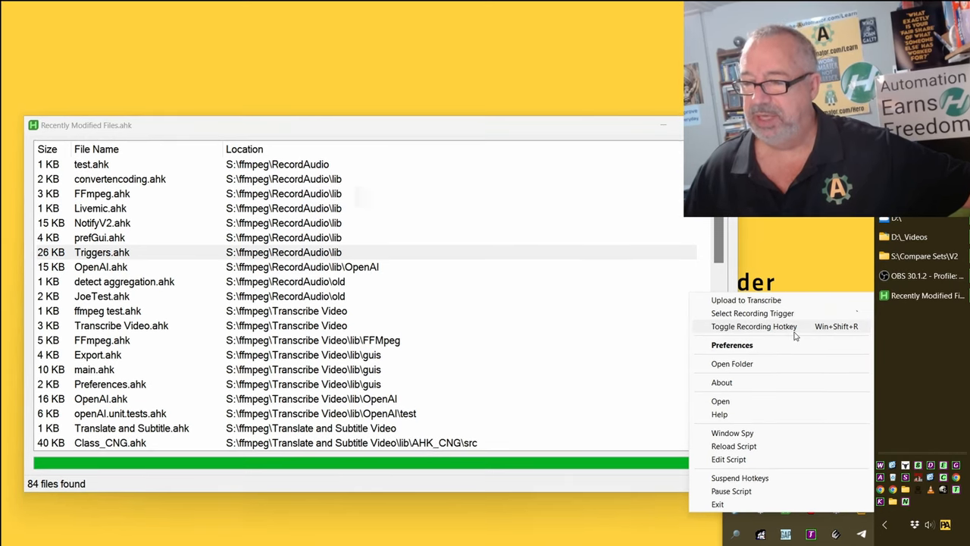
- Open Preferences and show the Mouse, Keyboard, Disable recording-trigger choices
{"action": "left_click", "coordinate": [732, 345]}
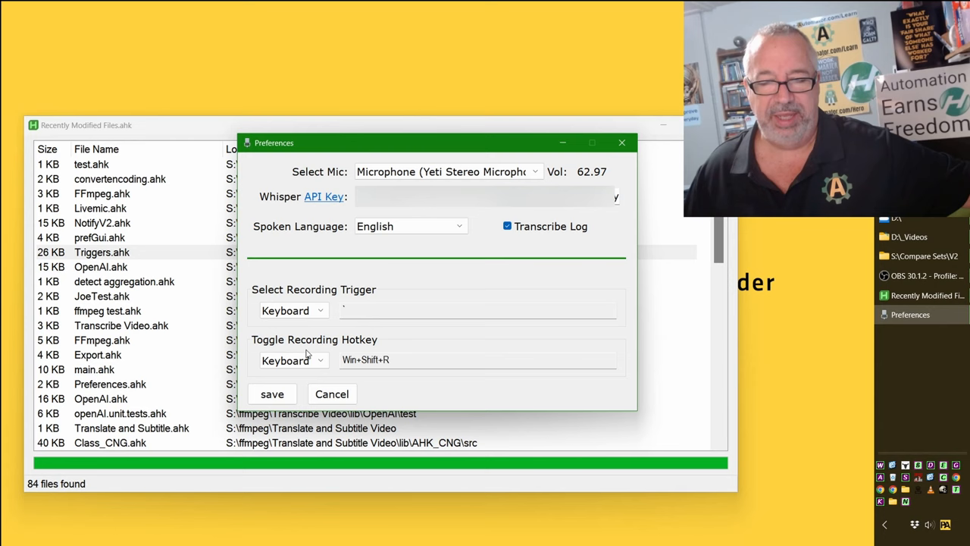
{"action": "mouse_move", "coordinate": [436, 348]}
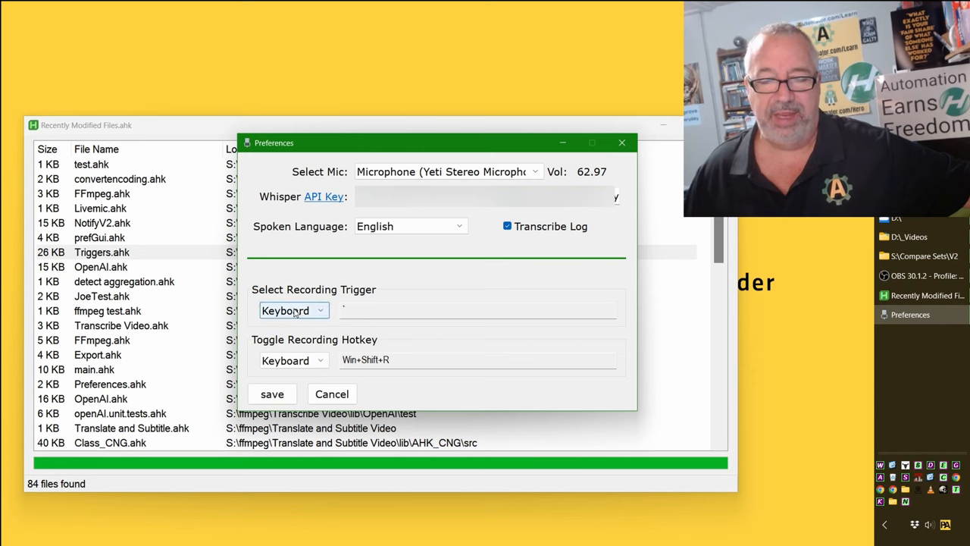
{"action": "left_click", "coordinate": [294, 310]}
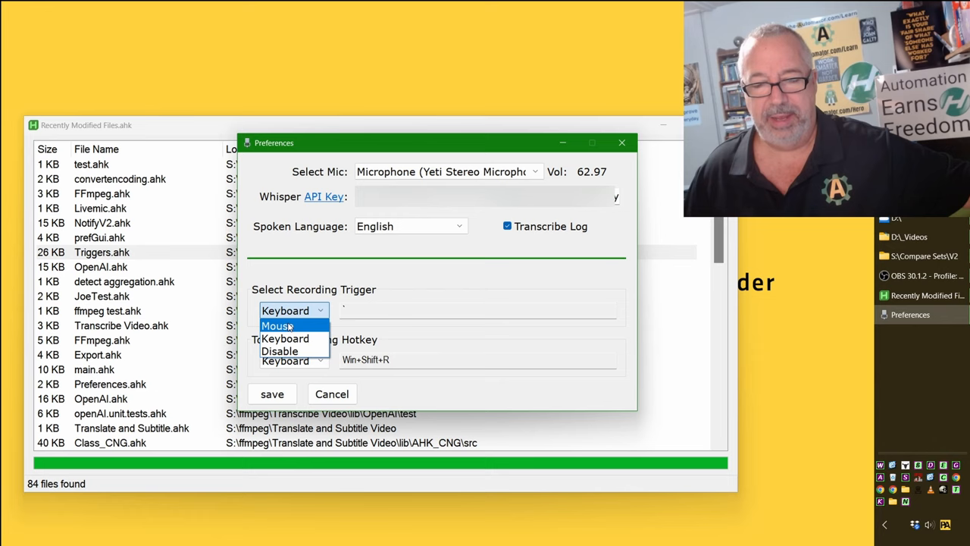
{"action": "mouse_move", "coordinate": [280, 350]}
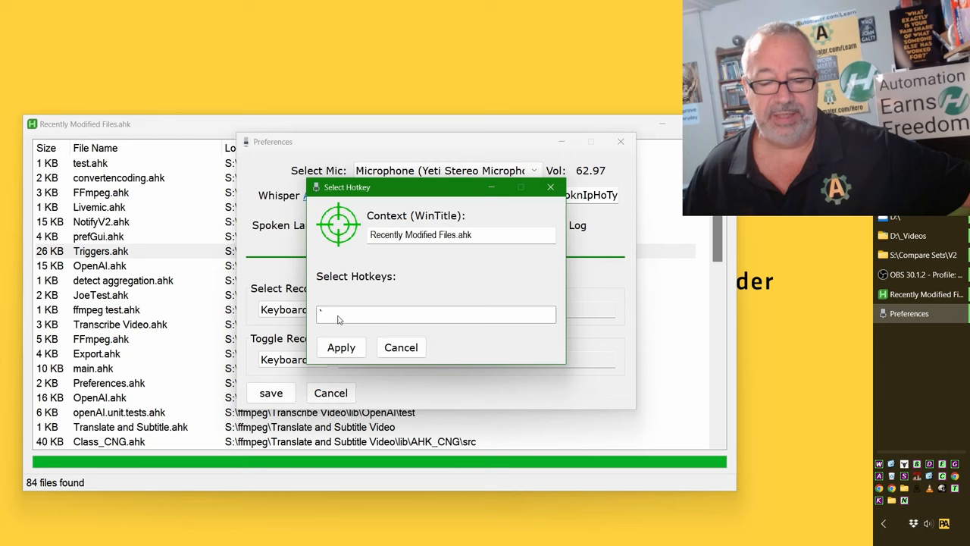
- Enter F in the Select Hotkey dialog, then cancel it
{"action": "type", "text": "F"}
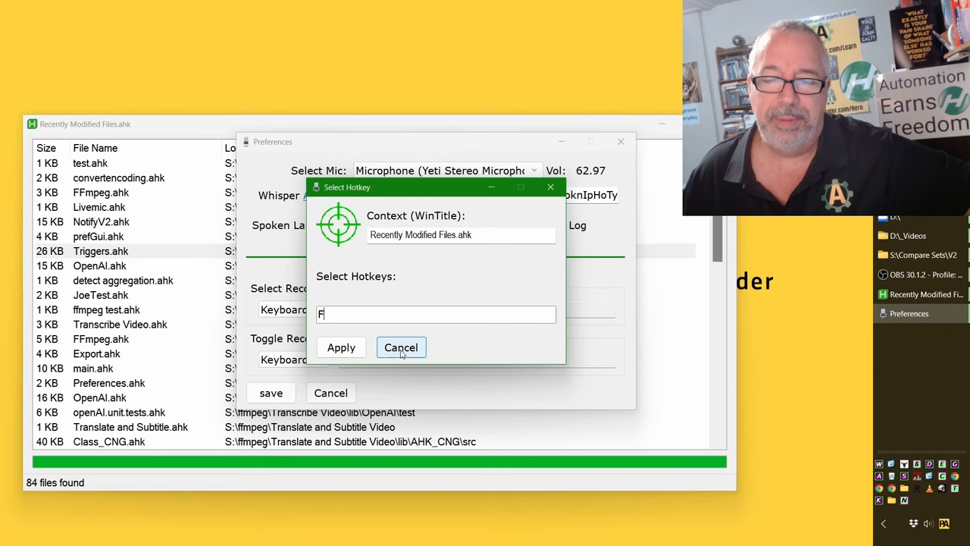
{"action": "left_click", "coordinate": [401, 347]}
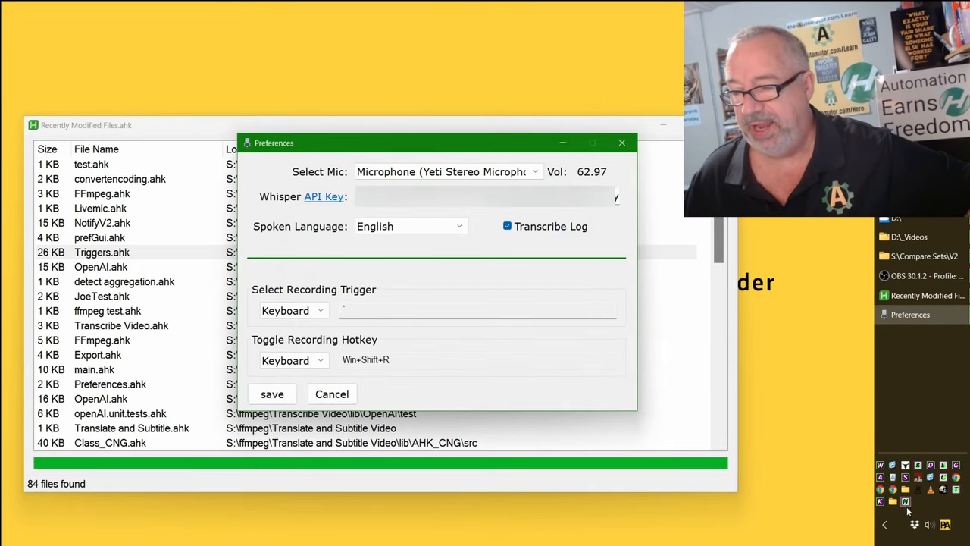
{"action": "mouse_move", "coordinate": [822, 434]}
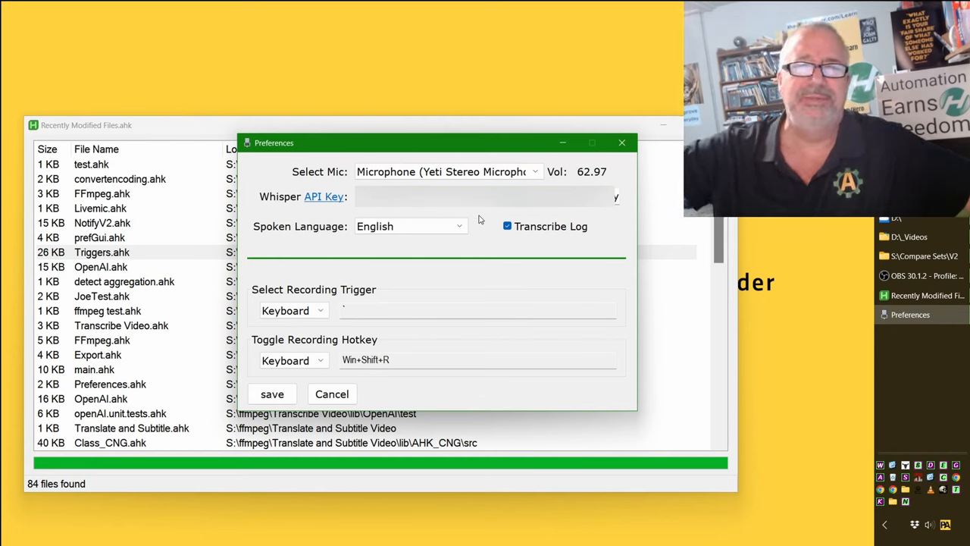
{"action": "mouse_move", "coordinate": [478, 219]}
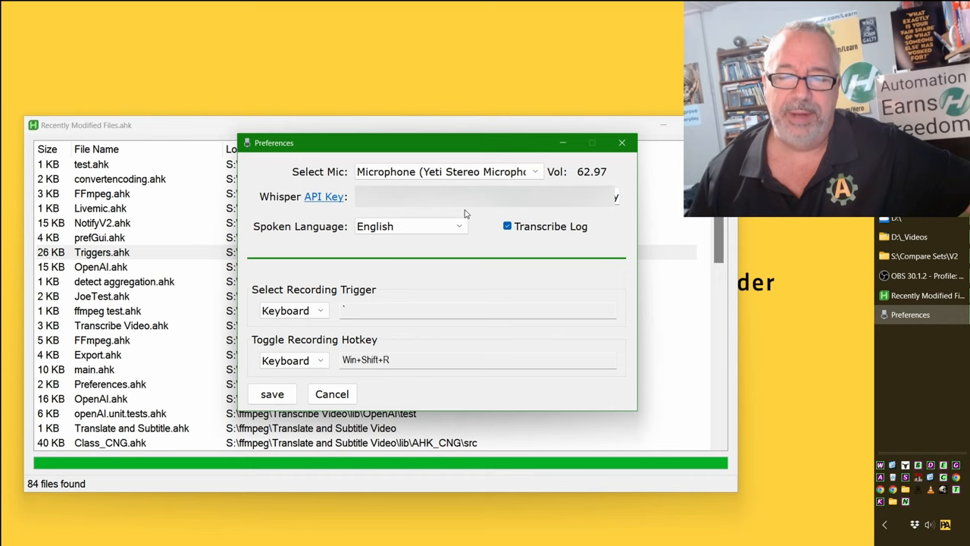
{"action": "mouse_move", "coordinate": [453, 305]}
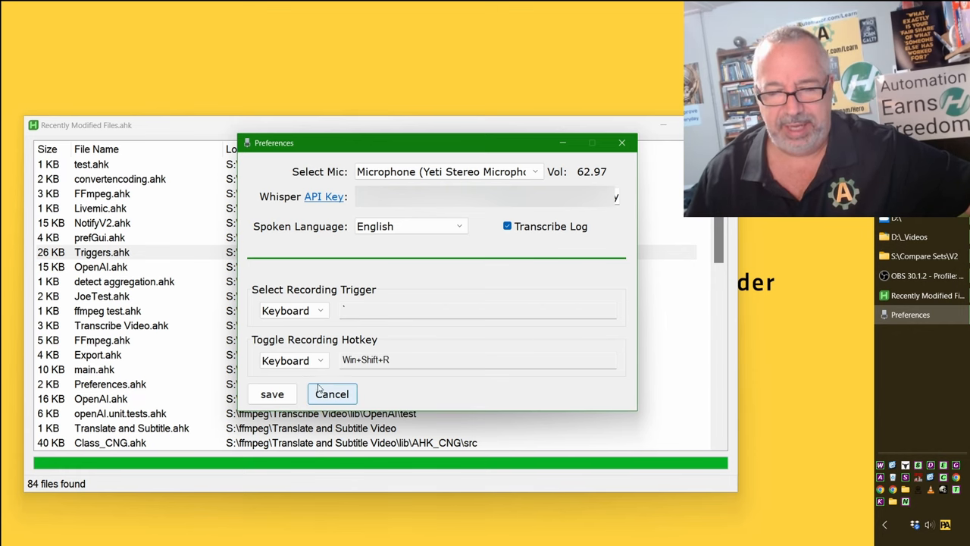
- Cancel the AI Audio Transcribe Preferences window
{"action": "left_click", "coordinate": [331, 394]}
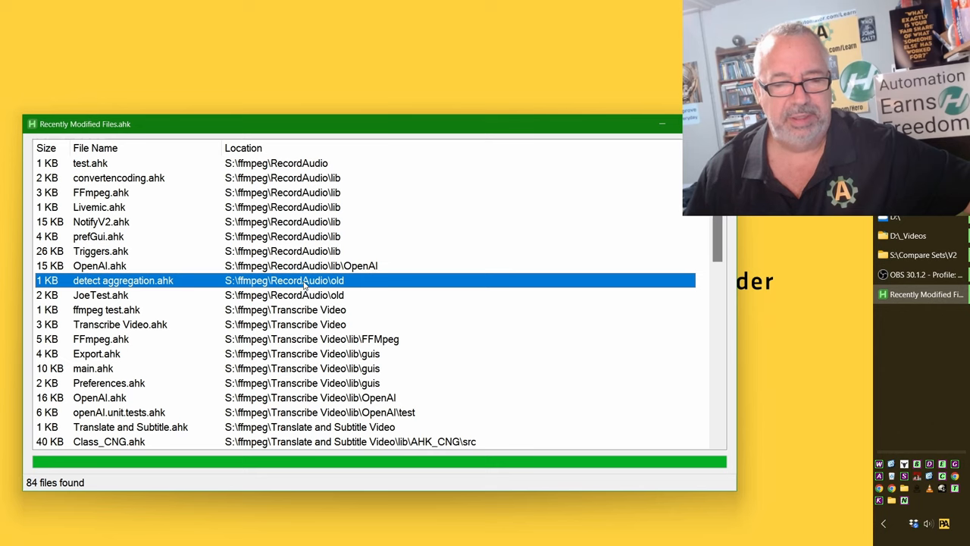
- Highlight JoeTest.ahk, main.ahk and Class_CNG.ahk, then scroll to the bcrypt scripts
{"action": "left_click", "coordinate": [100, 294]}
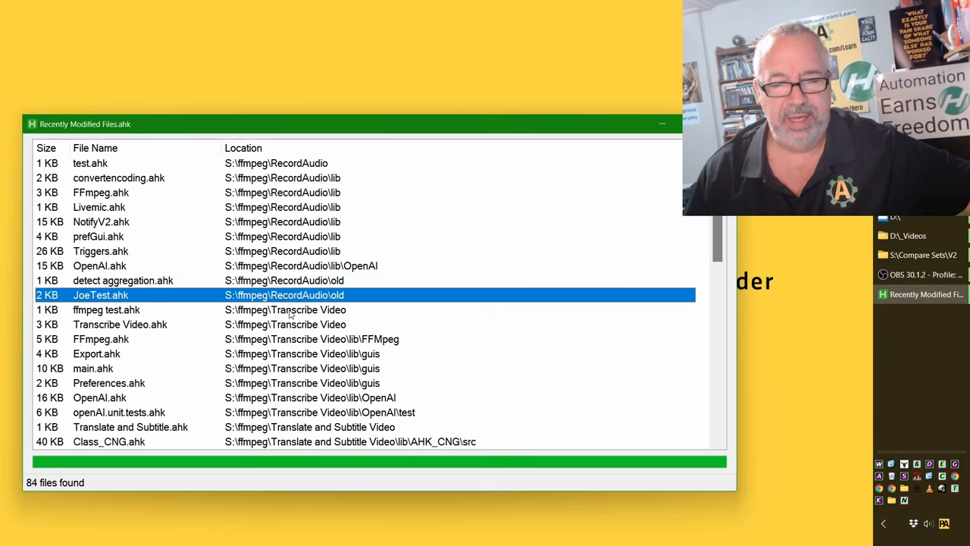
{"action": "left_click", "coordinate": [106, 309]}
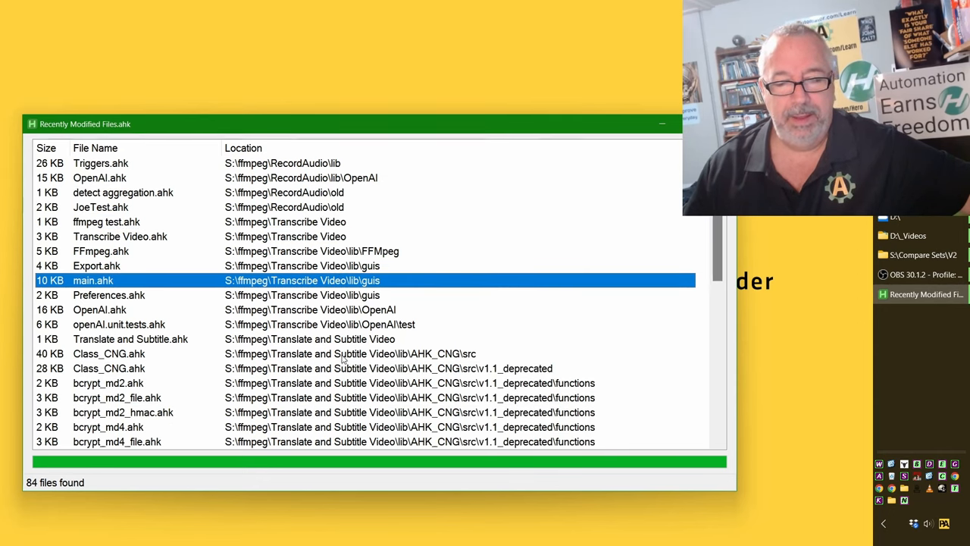
{"action": "left_click", "coordinate": [130, 339]}
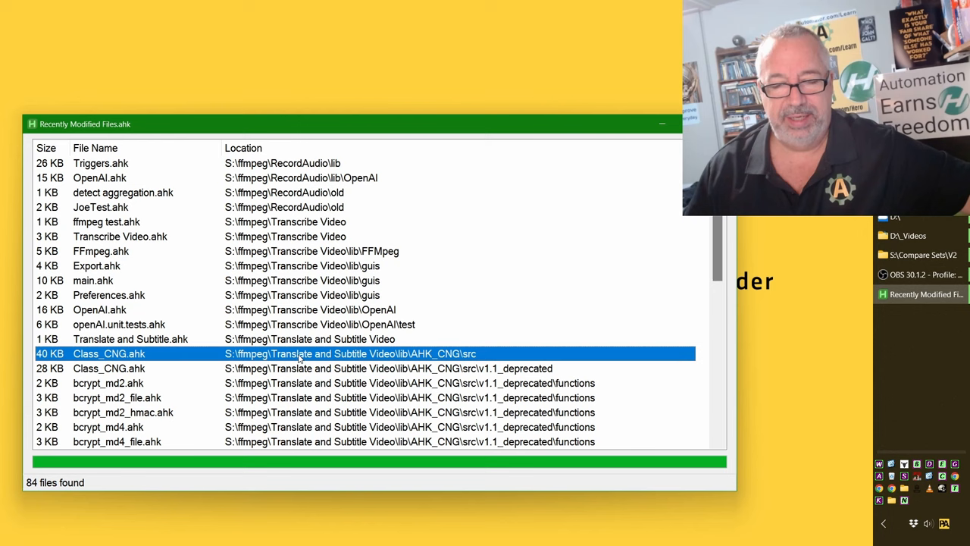
{"action": "mouse_move", "coordinate": [413, 366]}
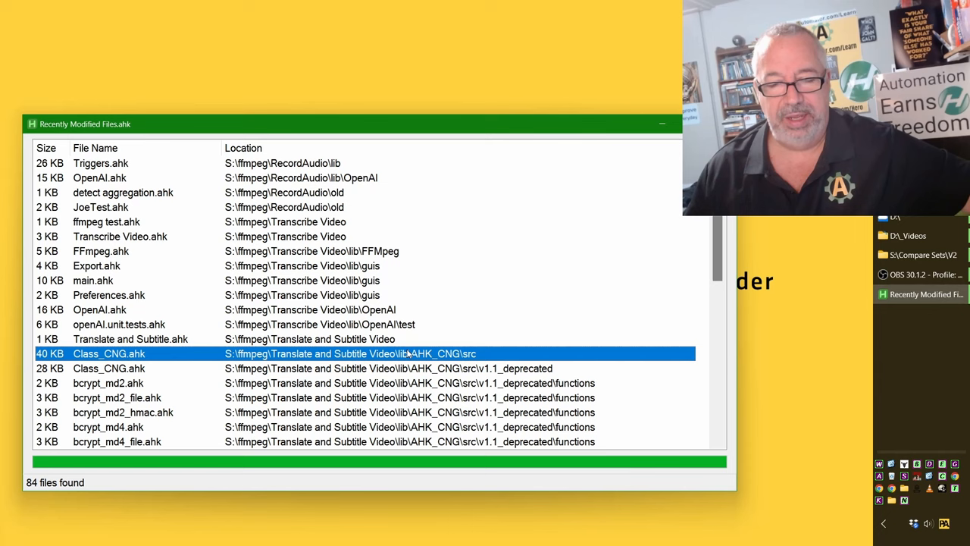
{"action": "scroll", "scroll_direction": "down", "scroll_amount": 3}
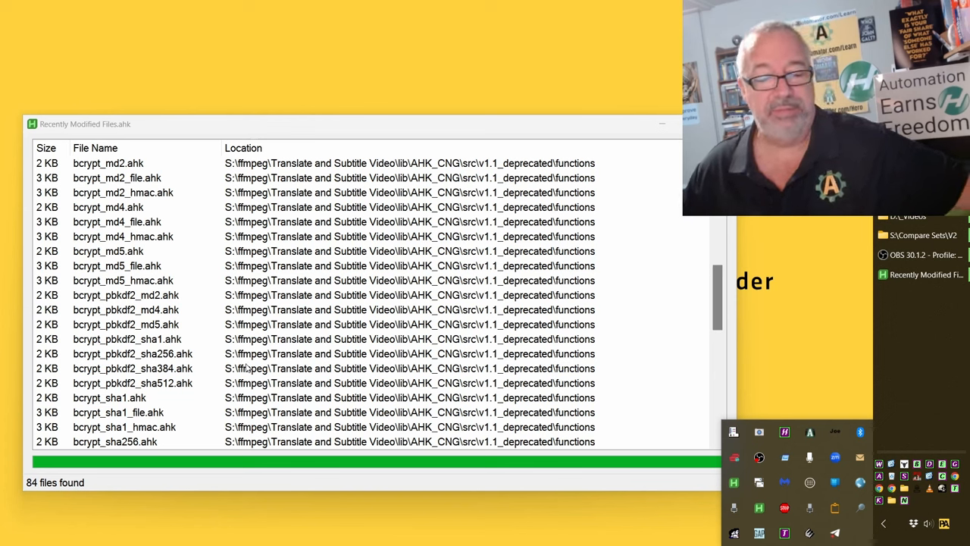
- Dismiss the tray popup and highlight FFmpeg.ahk and AHK-ToolKit v2.ahk
{"action": "left_click", "coordinate": [132, 324]}
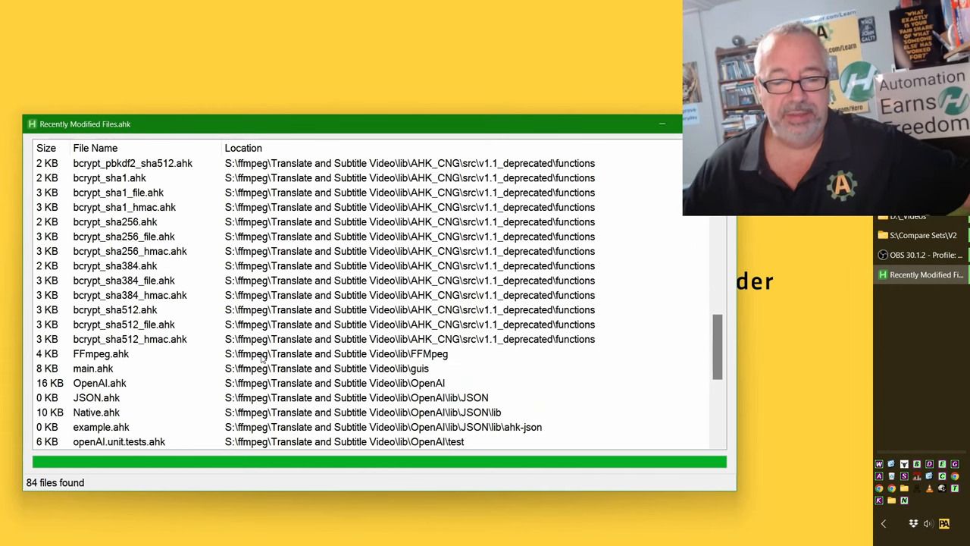
{"action": "left_click", "coordinate": [101, 353]}
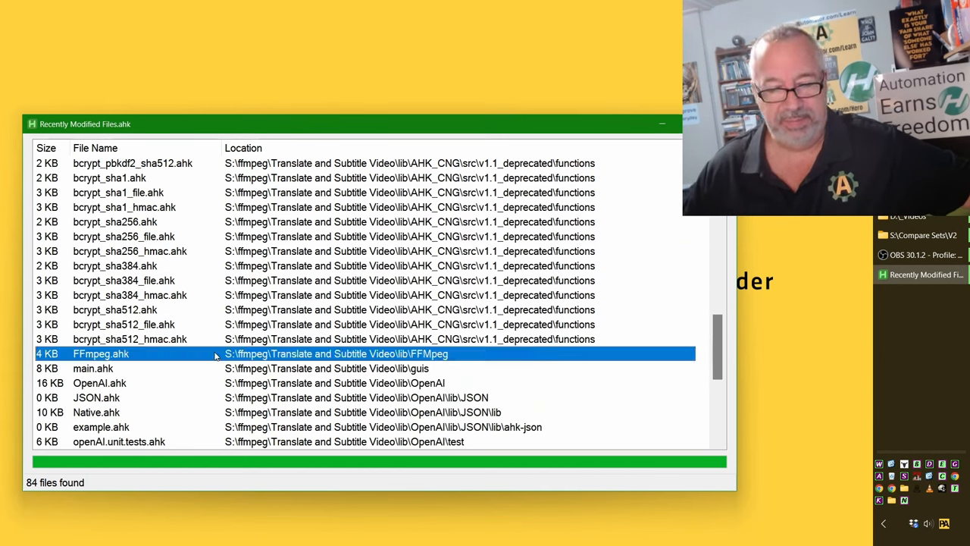
{"action": "mouse_move", "coordinate": [491, 365]}
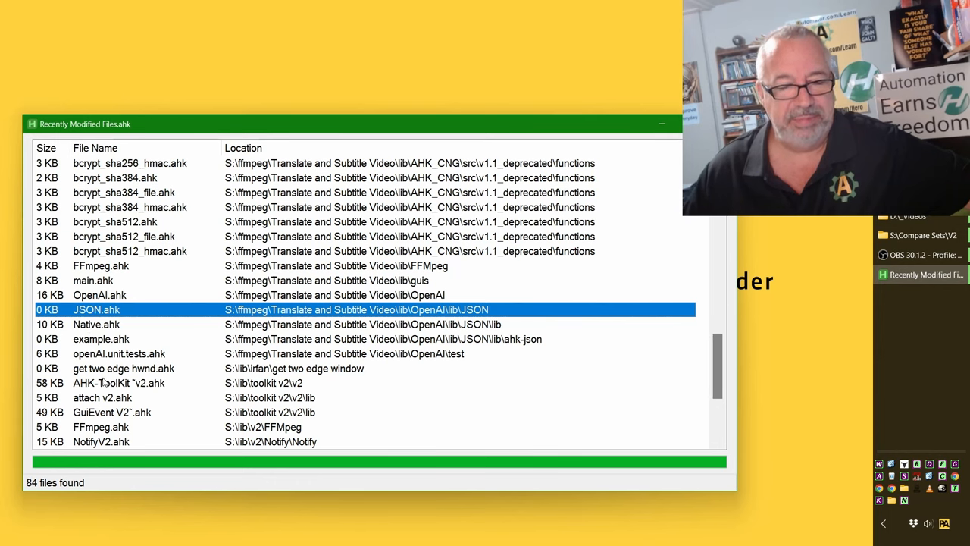
{"action": "left_click", "coordinate": [118, 383]}
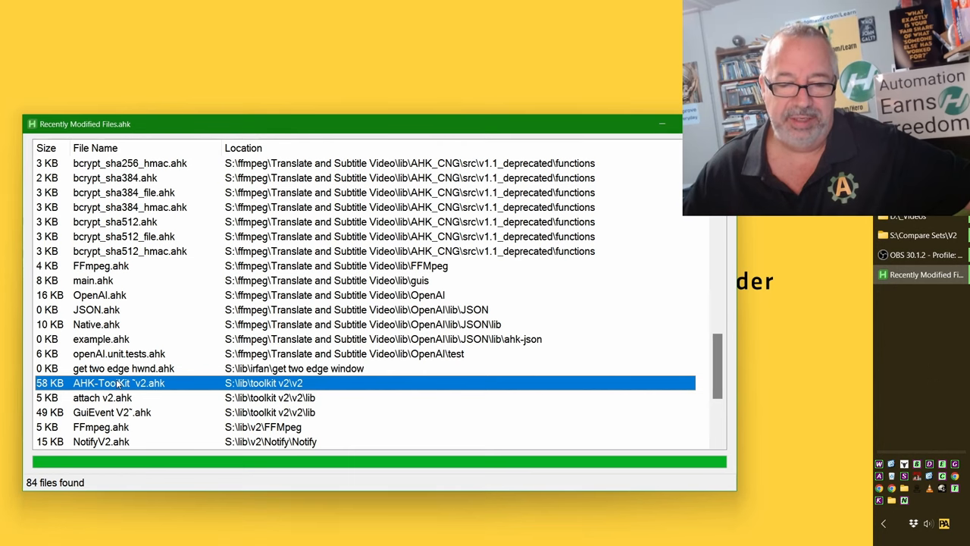
{"action": "mouse_move", "coordinate": [181, 382]}
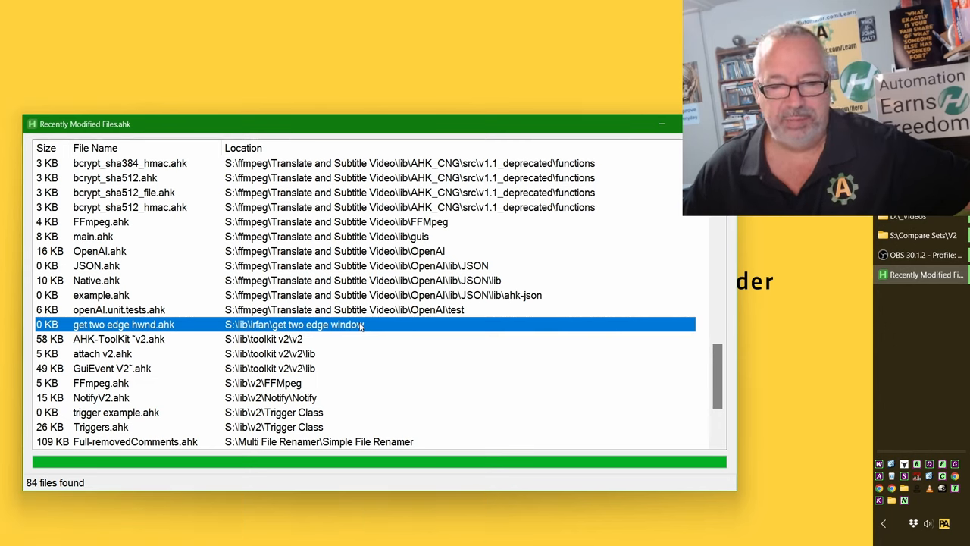
{"action": "mouse_move", "coordinate": [321, 382]}
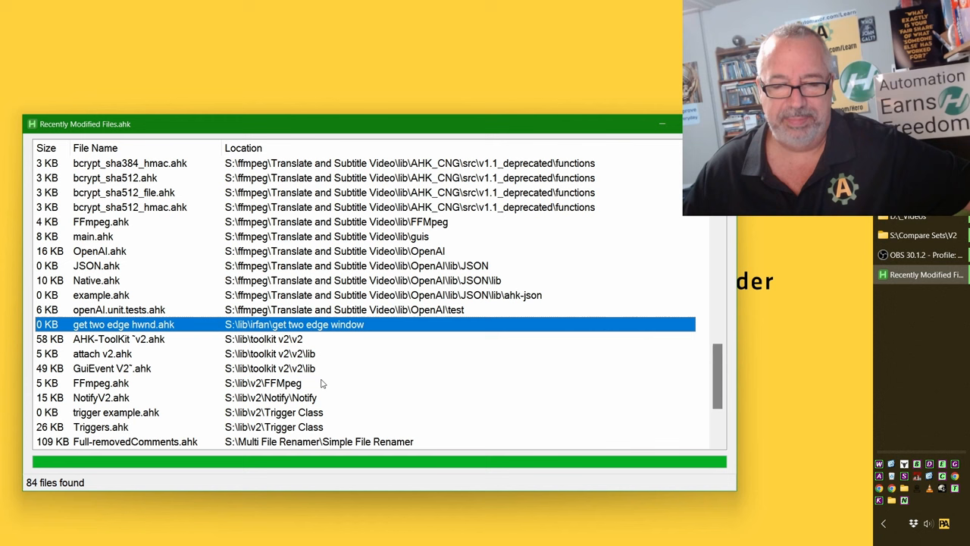
- Highlight trigger example.ahk, Full-removedComments.ahk and the RegEx Recipes script
{"action": "scroll", "scroll_direction": "down", "scroll_amount": 3}
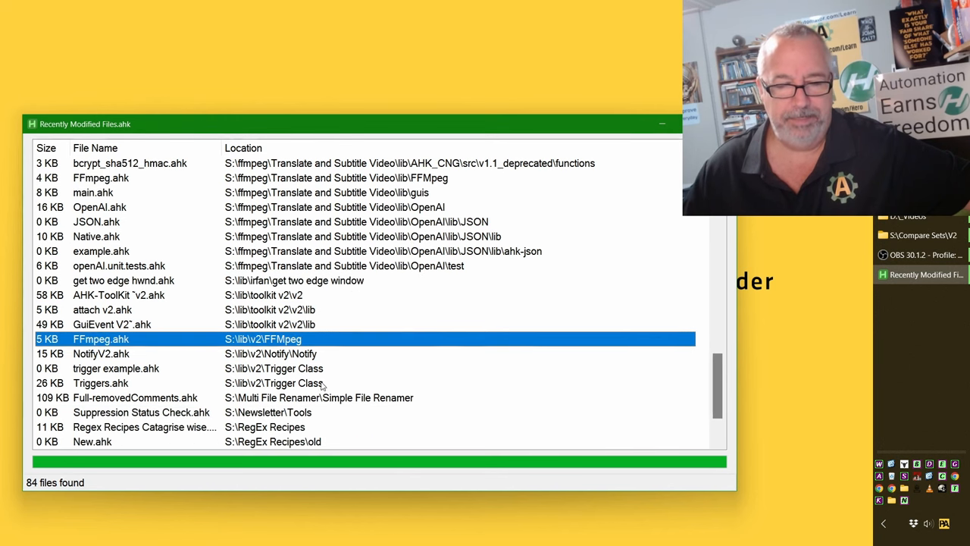
{"action": "left_click", "coordinate": [101, 353]}
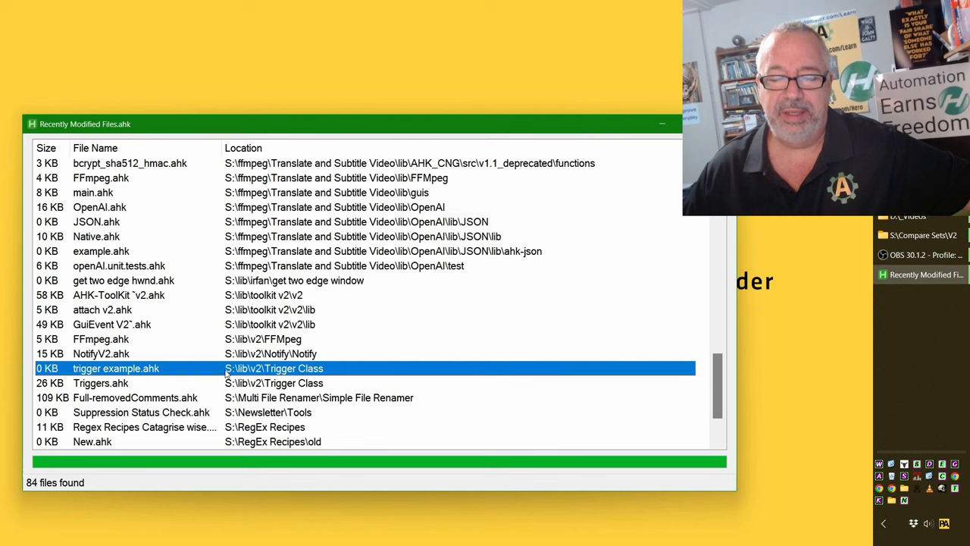
{"action": "left_click", "coordinate": [101, 383]}
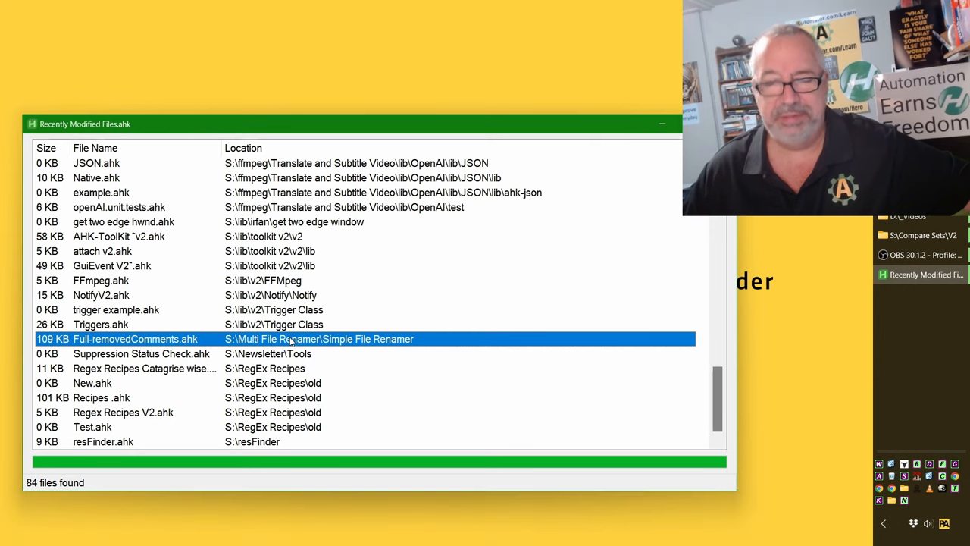
{"action": "mouse_move", "coordinate": [291, 349]}
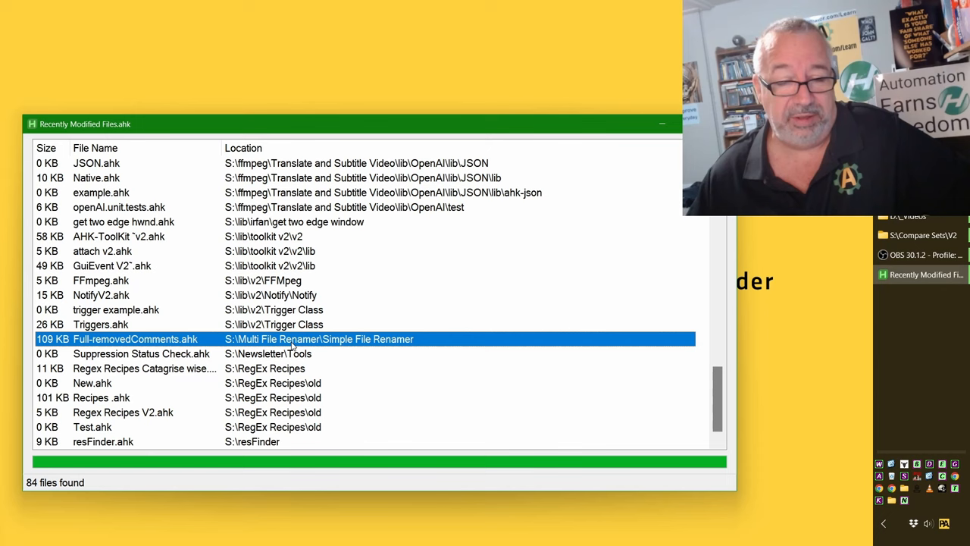
{"action": "left_click", "coordinate": [141, 354]}
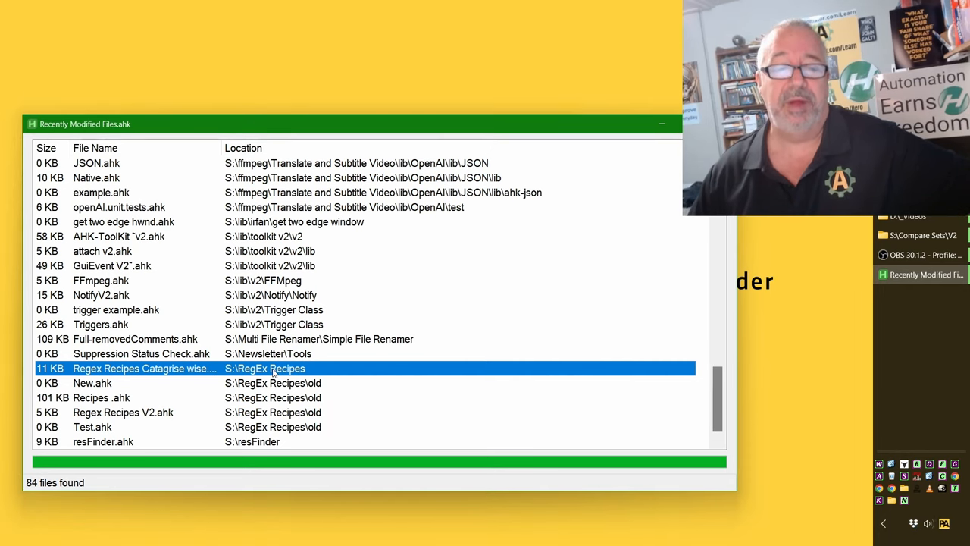
- Point out New.ahk, then open resFinder.ahk's folder S:\resFinder in File Explorer
{"action": "left_click", "coordinate": [113, 383]}
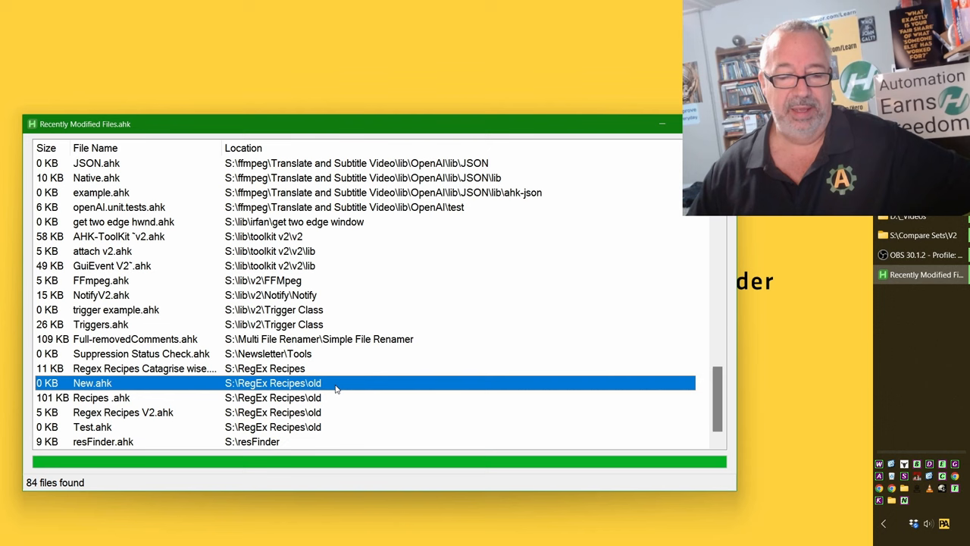
{"action": "left_click", "coordinate": [123, 412]}
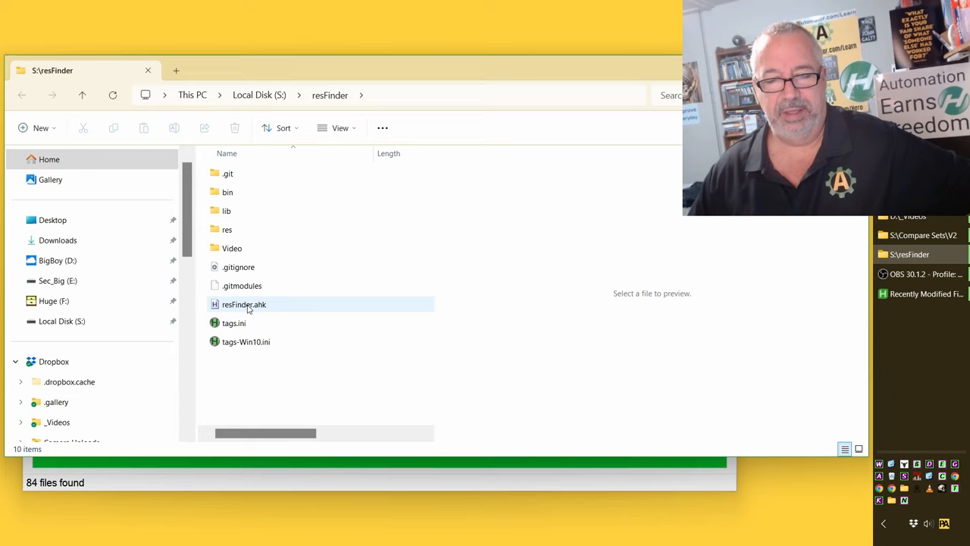
- Launch resFinder.ahk, loading 2043 icons, and set Copy Code to LoadPicture
{"action": "double_click", "coordinate": [243, 304]}
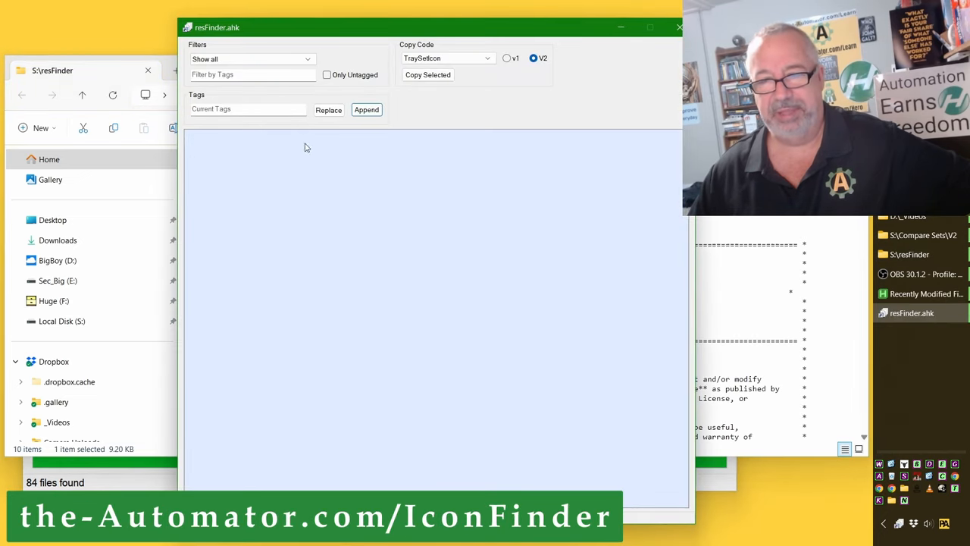
{"action": "mouse_move", "coordinate": [288, 164]}
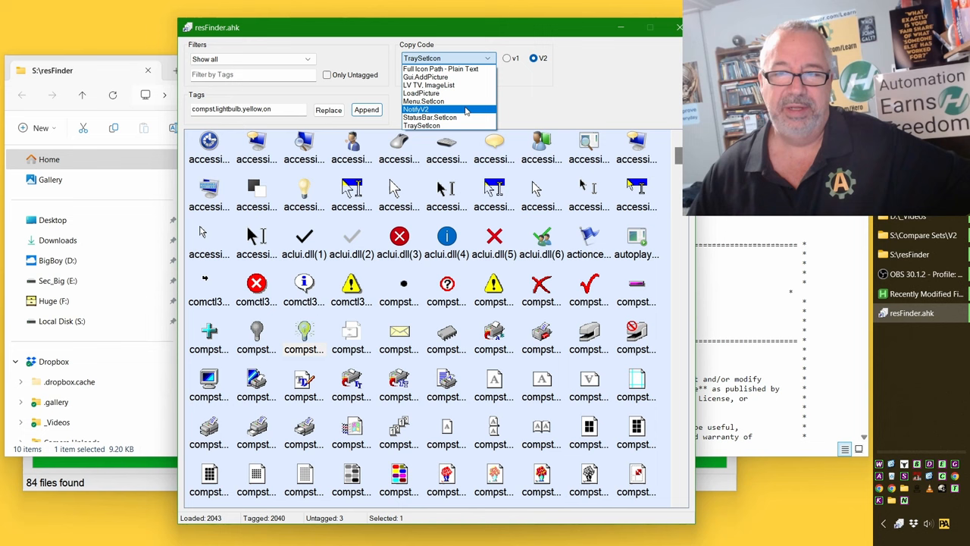
{"action": "left_click", "coordinate": [421, 92]}
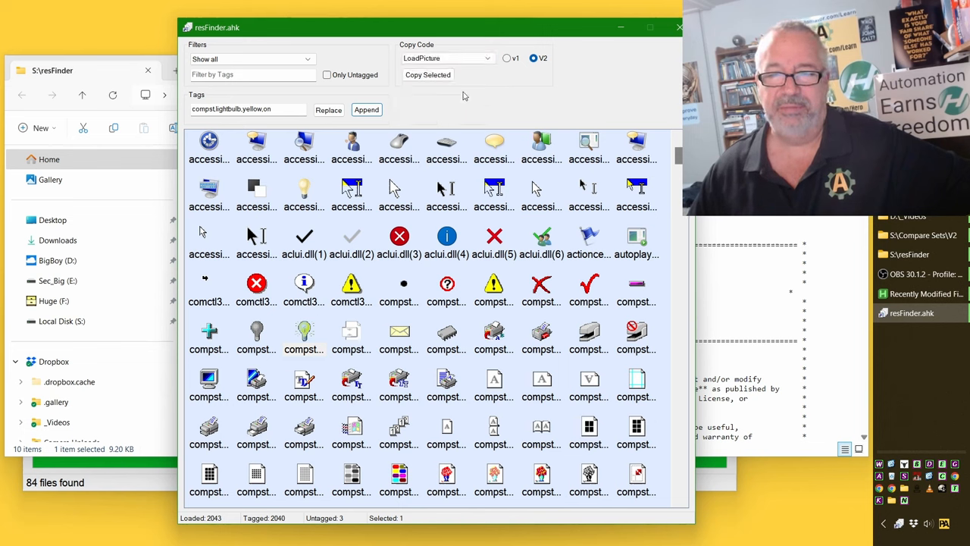
{"action": "left_click", "coordinate": [447, 254]}
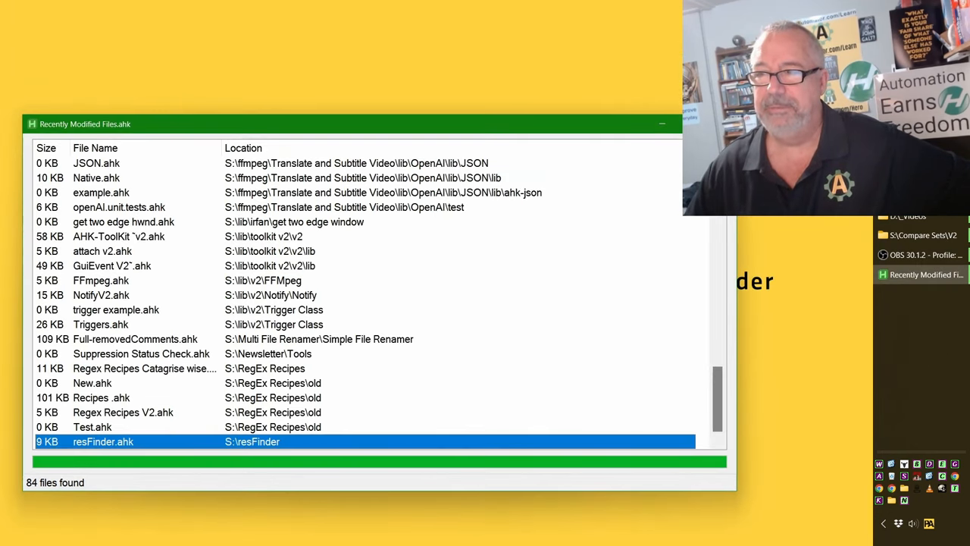
{"action": "mouse_move", "coordinate": [705, 385]}
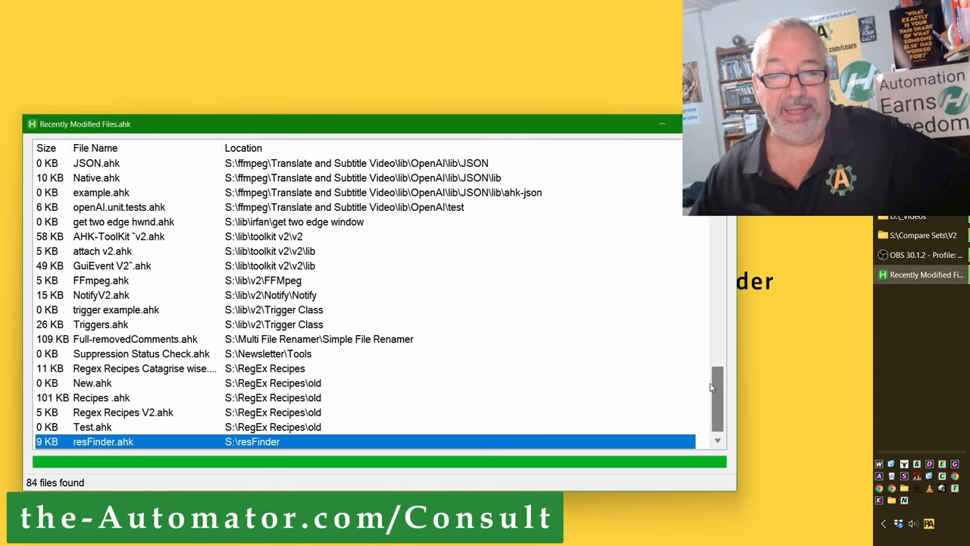
{"action": "mouse_move", "coordinate": [648, 387]}
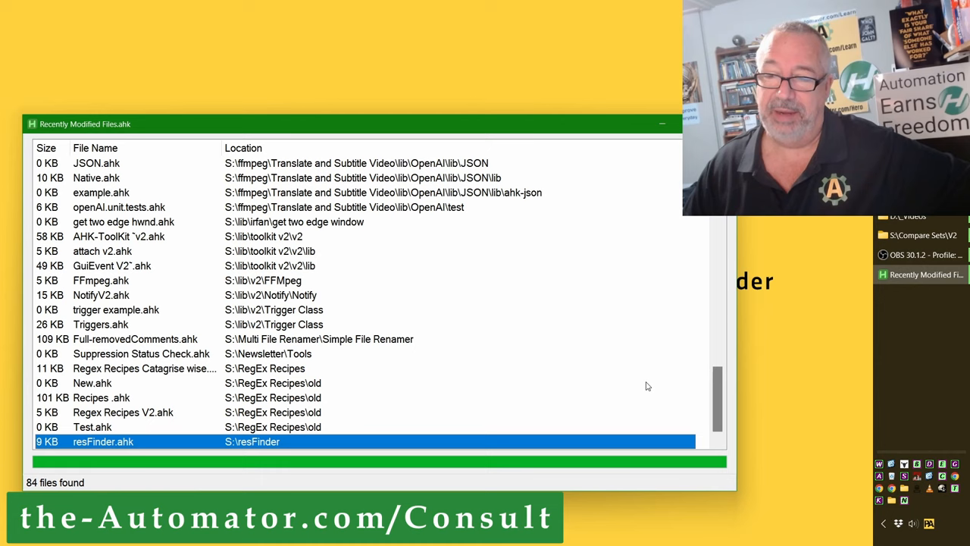